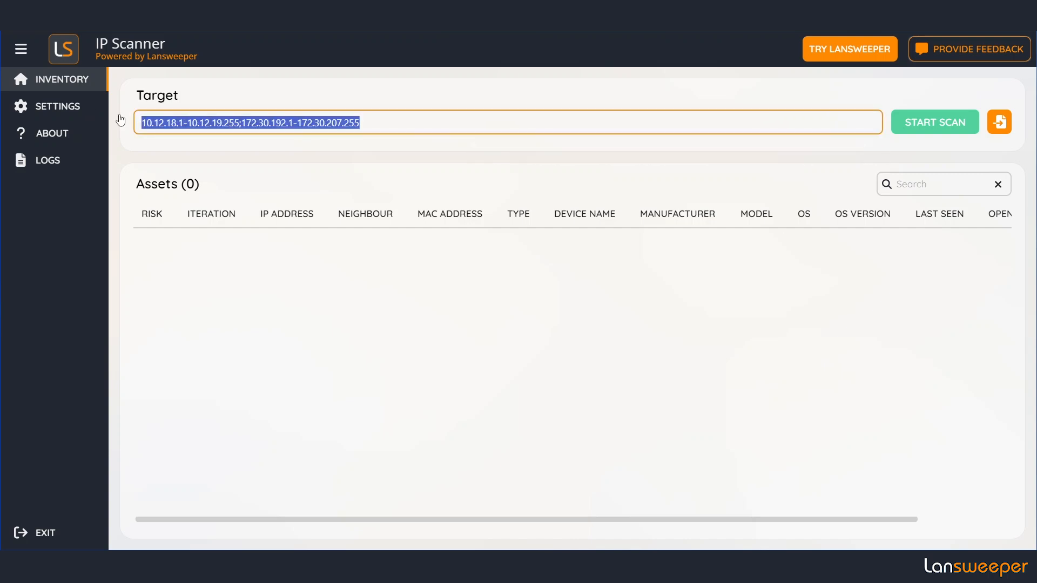
# Step: Scan 10.40.24.129-10.40.24.255, 10.37.0.83 and 10.12.18.27 and browse the 18 discovered assets
pyautogui.write('10.40.24.129-10.40.24.255;10.37.0.83;10.12.18.27')
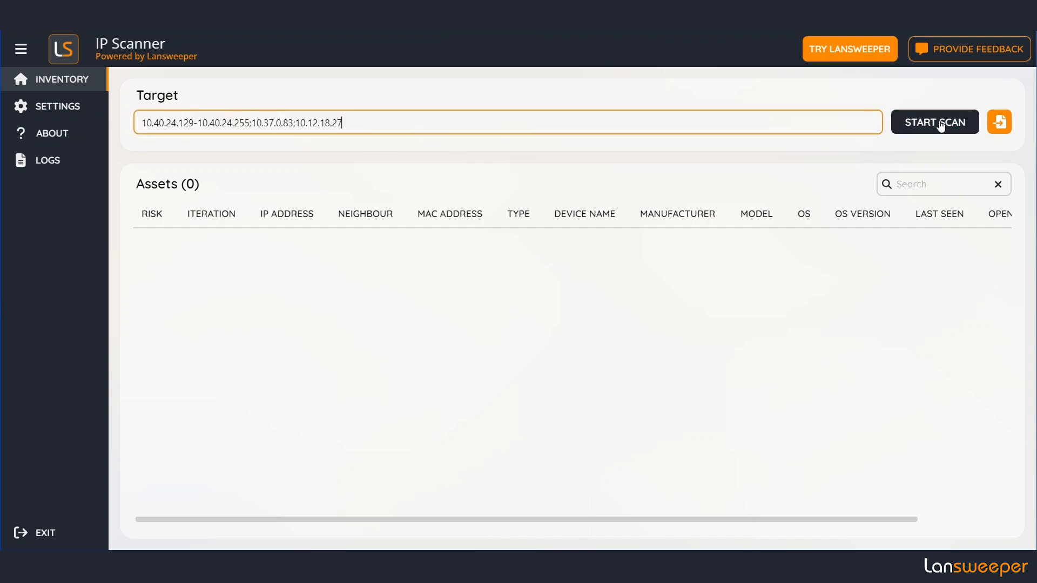
pyautogui.click(934, 122)
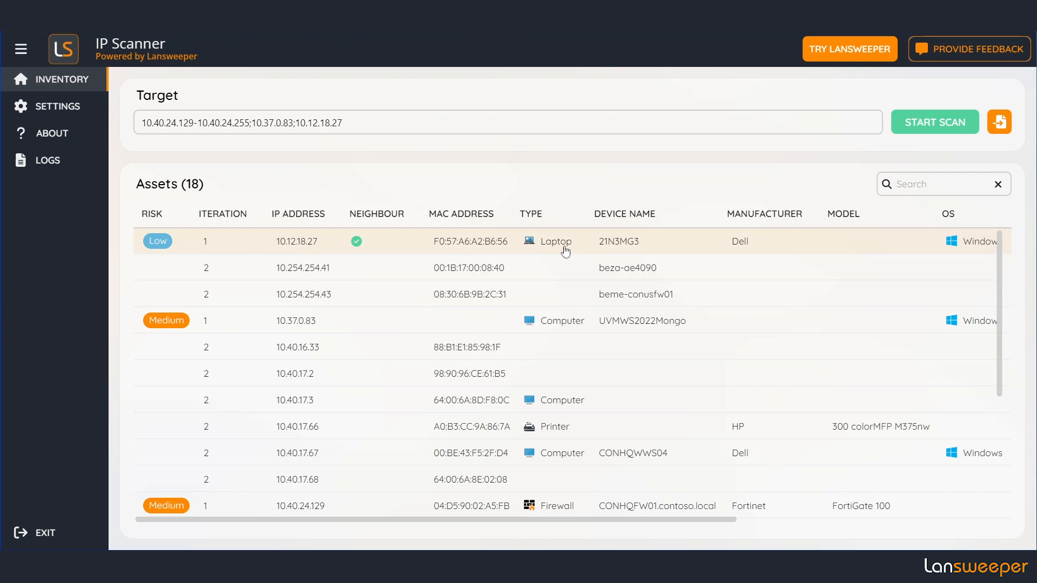
pyautogui.scroll(-3)
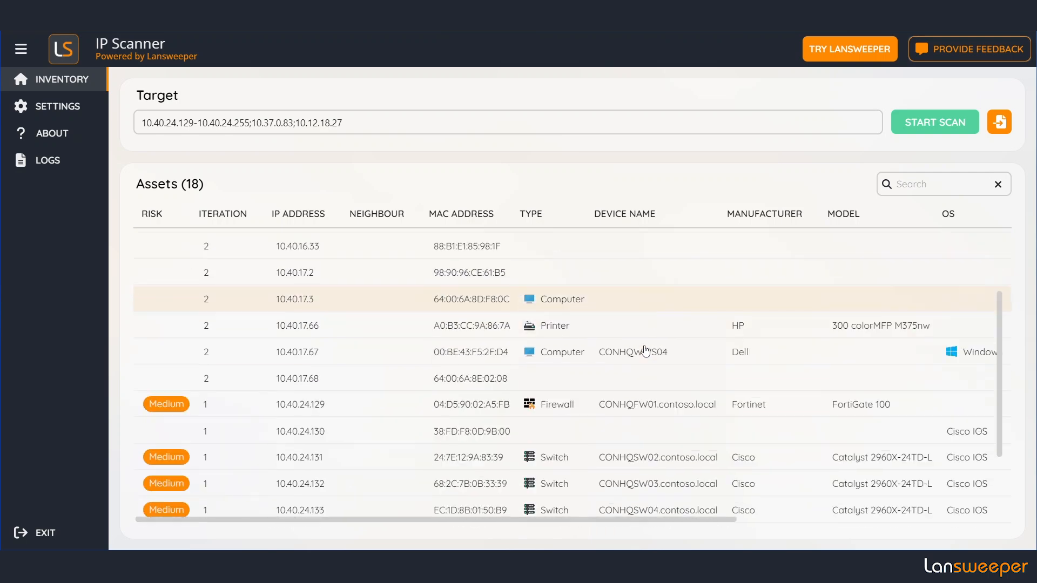
pyautogui.scroll(-3)
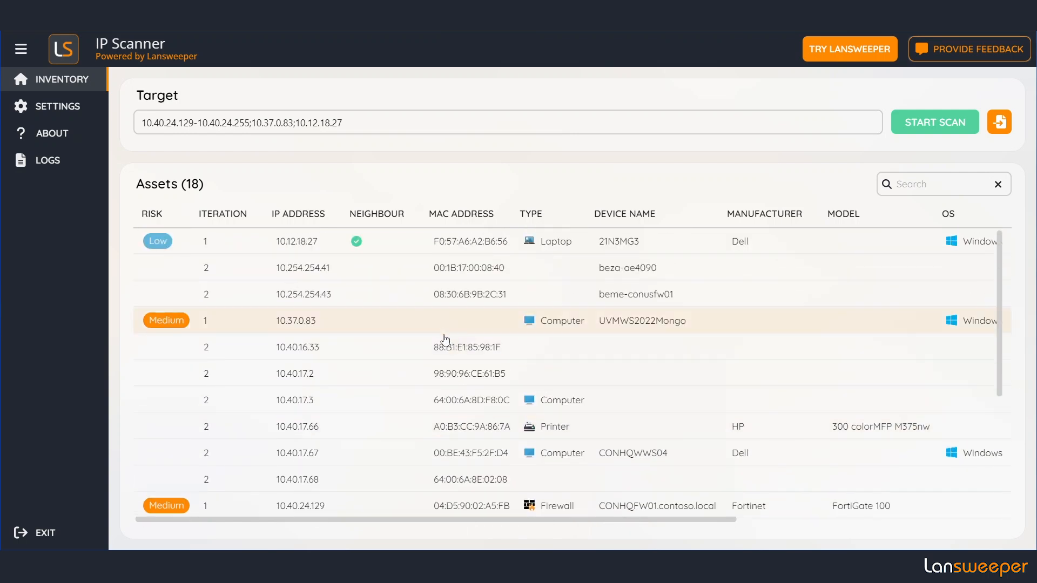
pyautogui.moveTo(406, 330)
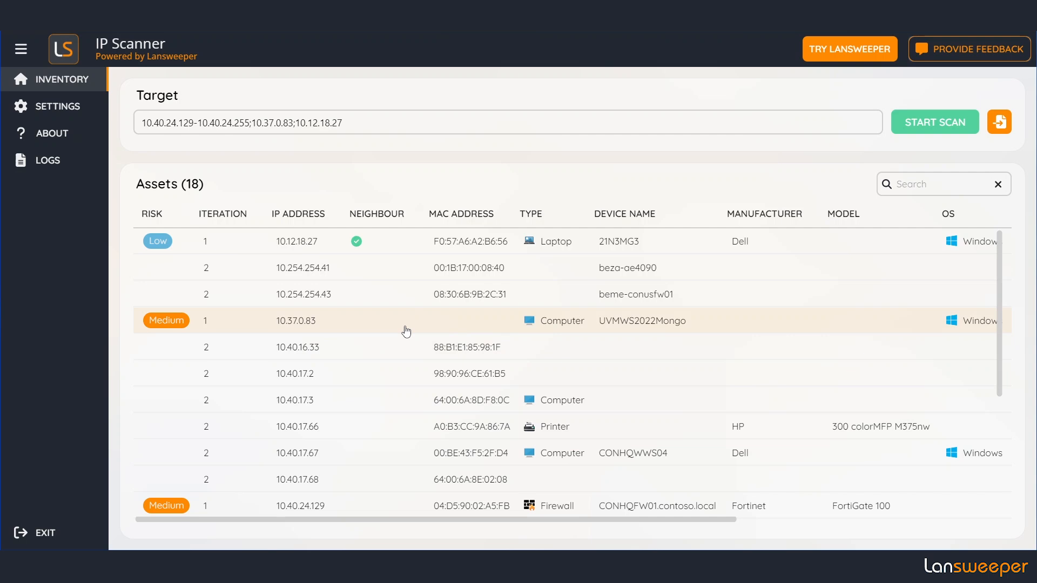
# Step: Show the device info for 10.37.0.83 (UVMWS2022Mongo) with its RDP risk and six open ports
pyautogui.click(407, 320)
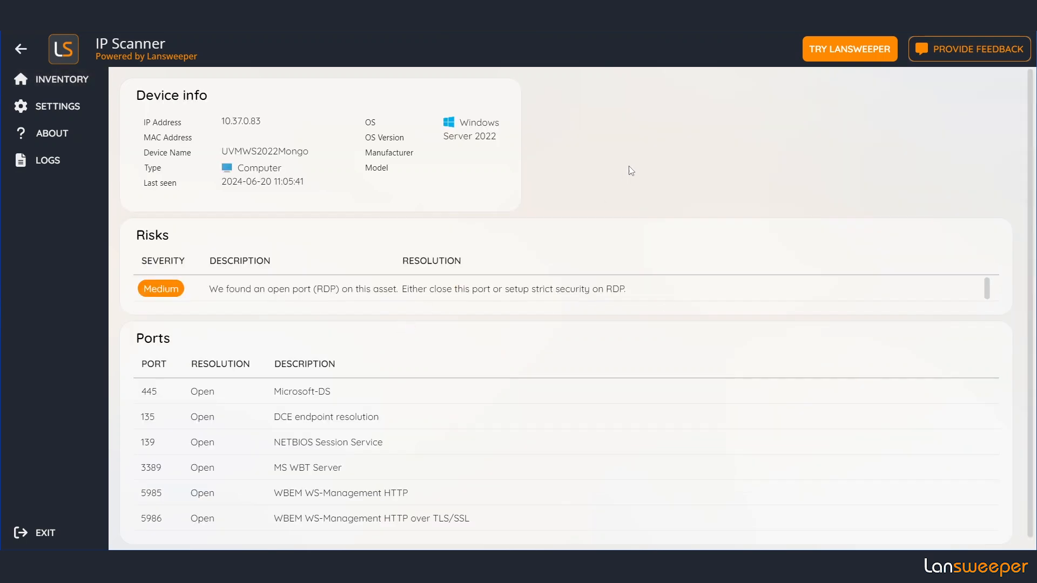
pyautogui.moveTo(319, 189)
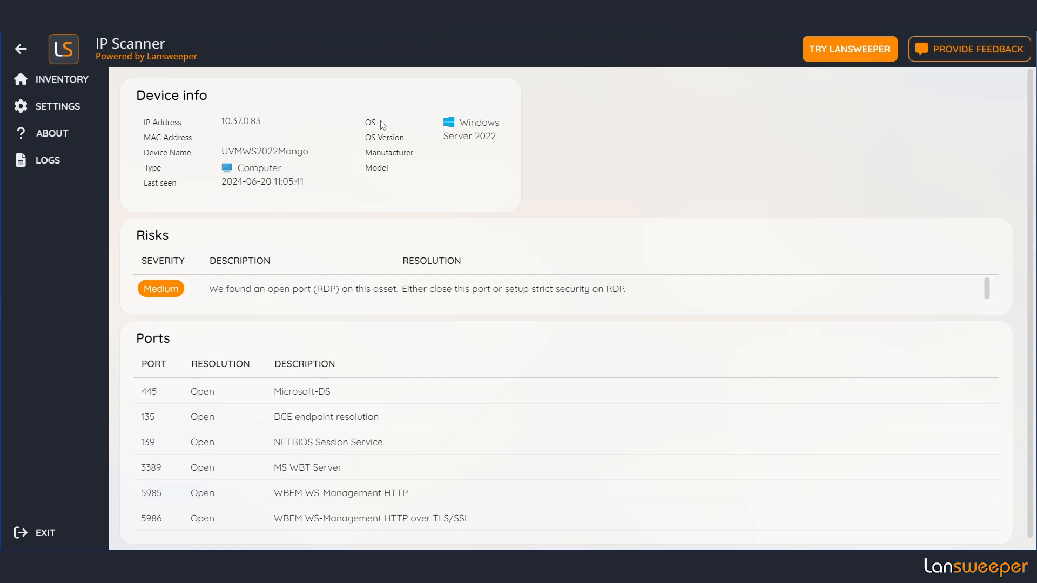
pyautogui.moveTo(352, 188)
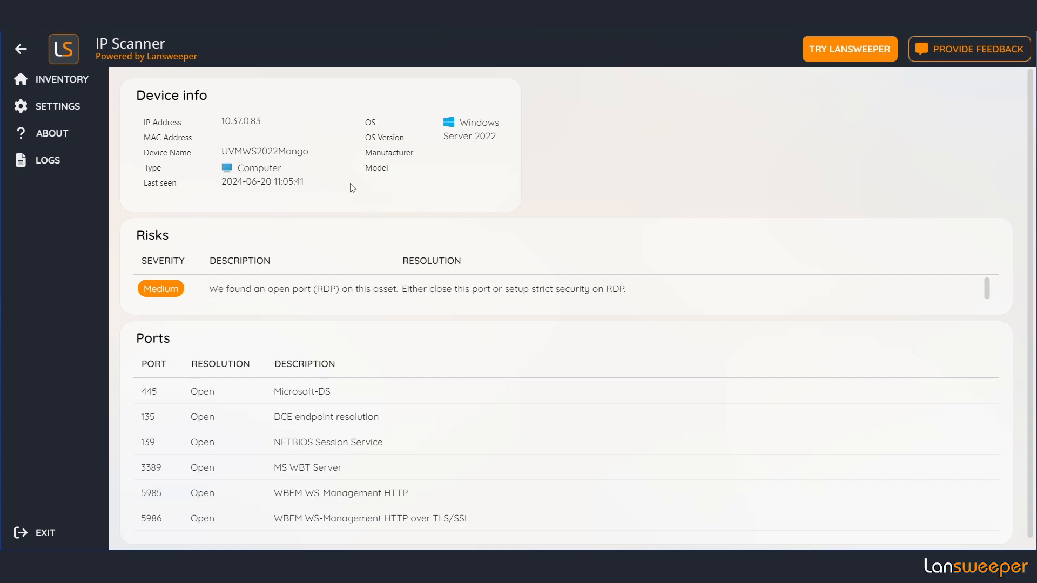
pyautogui.moveTo(328, 178)
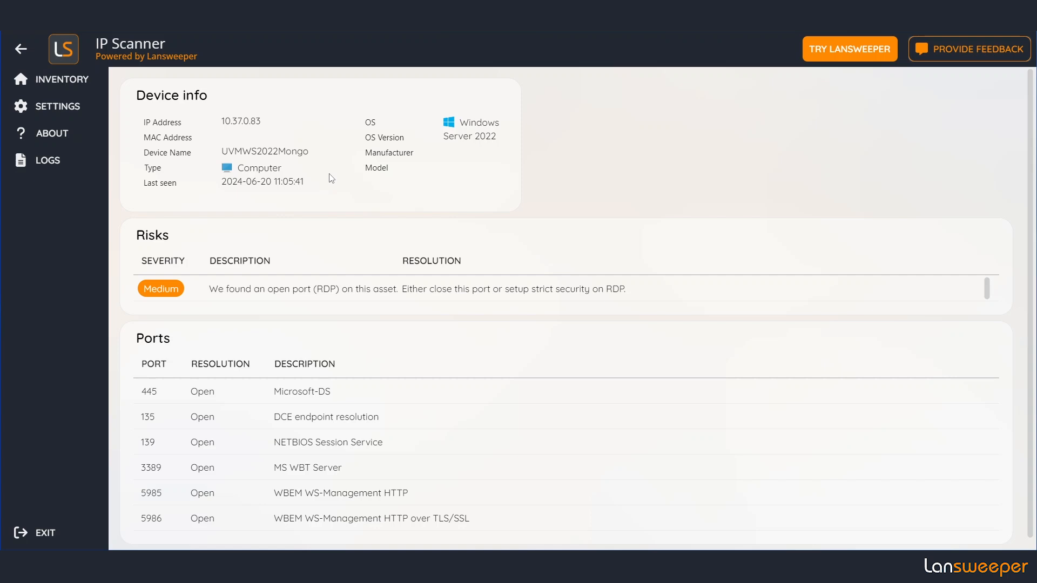
pyautogui.moveTo(163, 540)
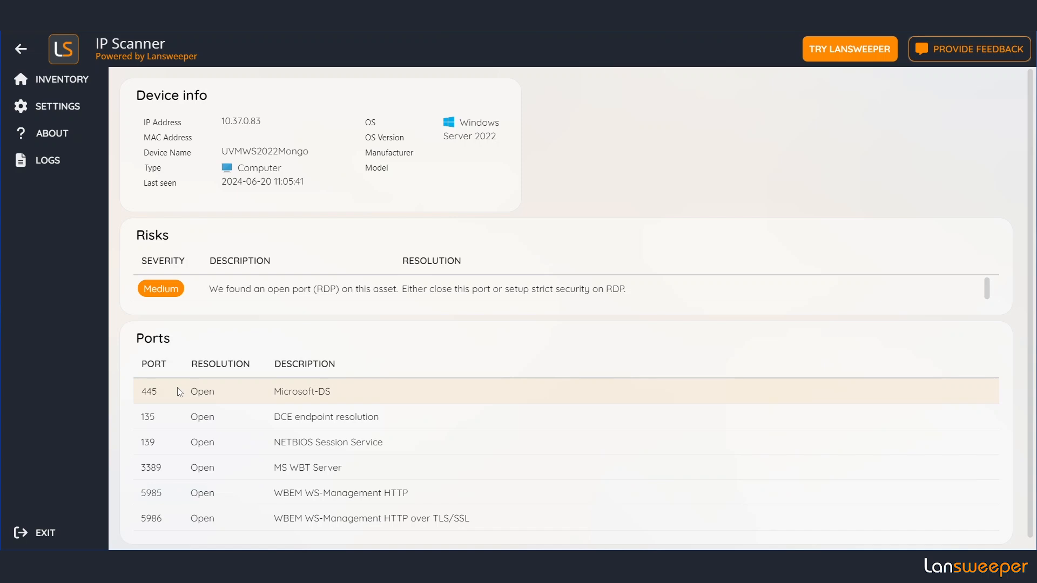
pyautogui.moveTo(305, 290)
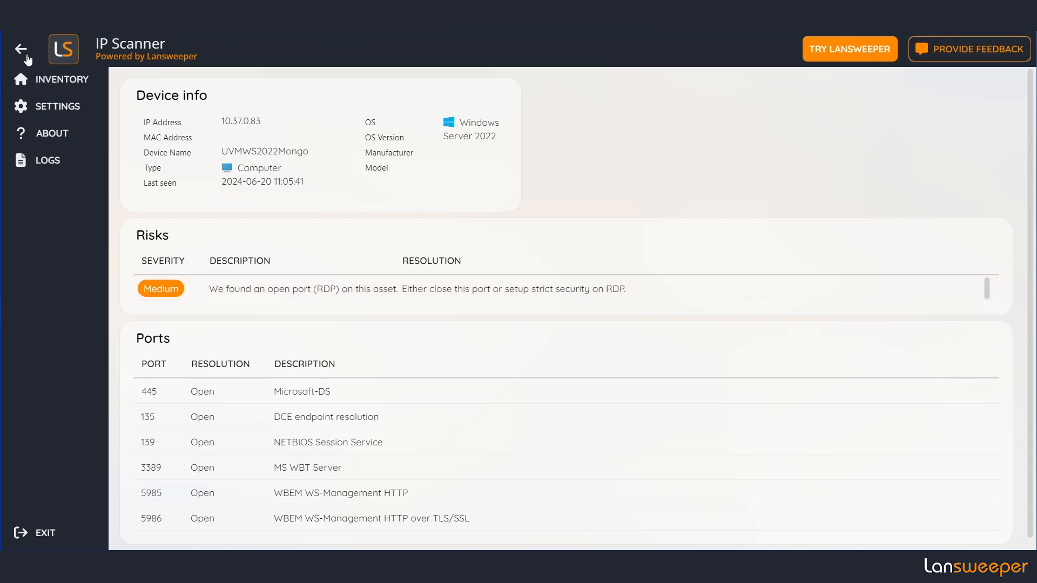
# Step: Return to Inventory and show switch CONHQSW03 at 10.40.24.132 with its end-of-life risk
pyautogui.click(22, 49)
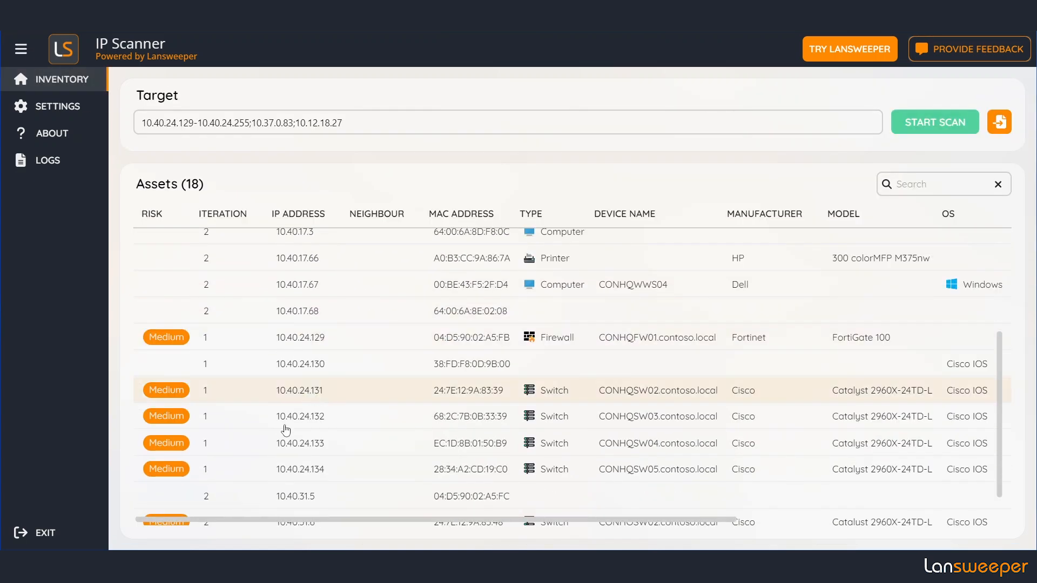
pyautogui.click(299, 416)
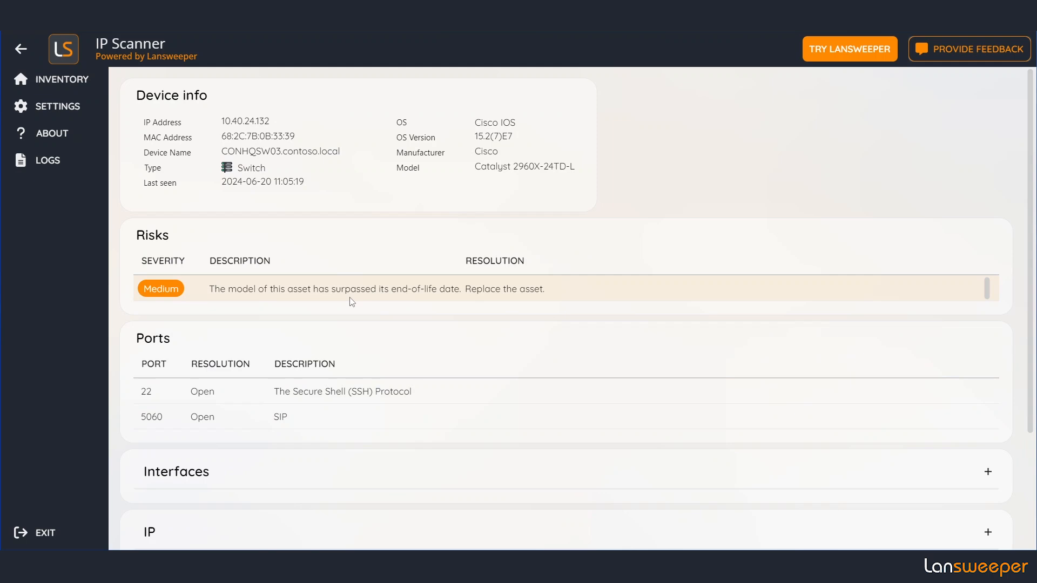
pyautogui.moveTo(452, 299)
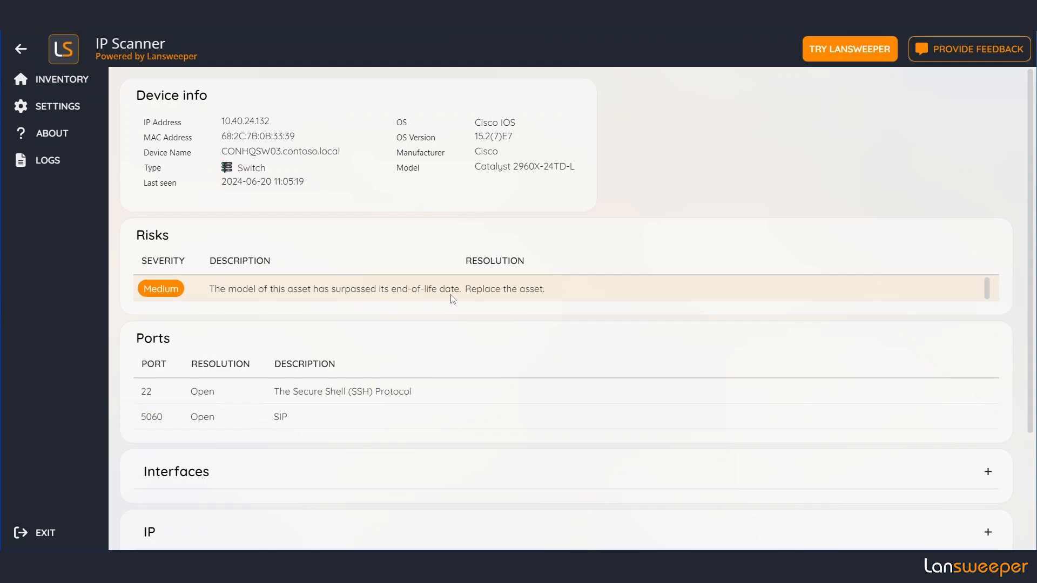
# Step: View the General settings' scan reach options and close the settings dialog
pyautogui.click(58, 105)
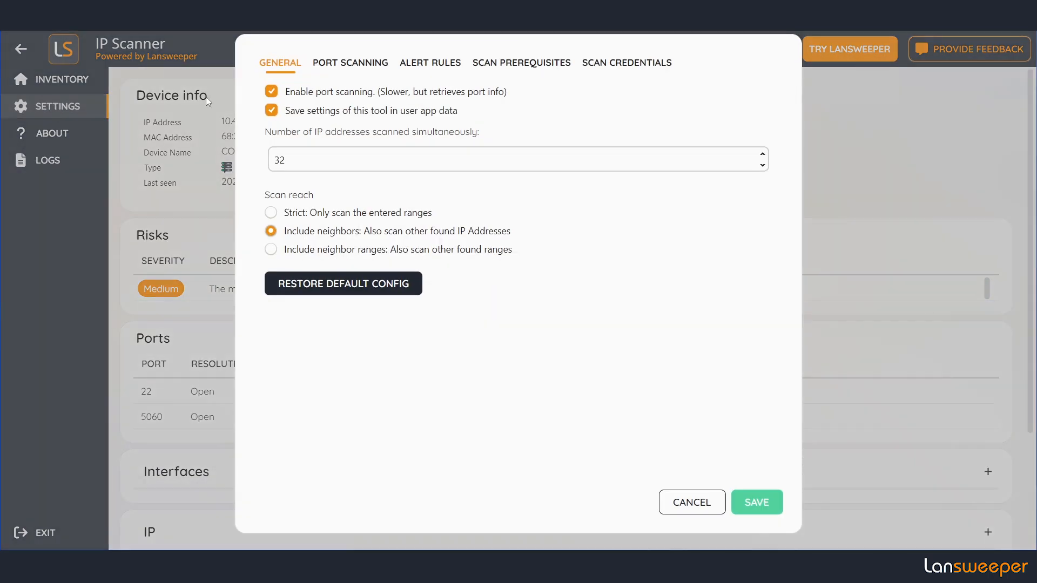
pyautogui.click(429, 62)
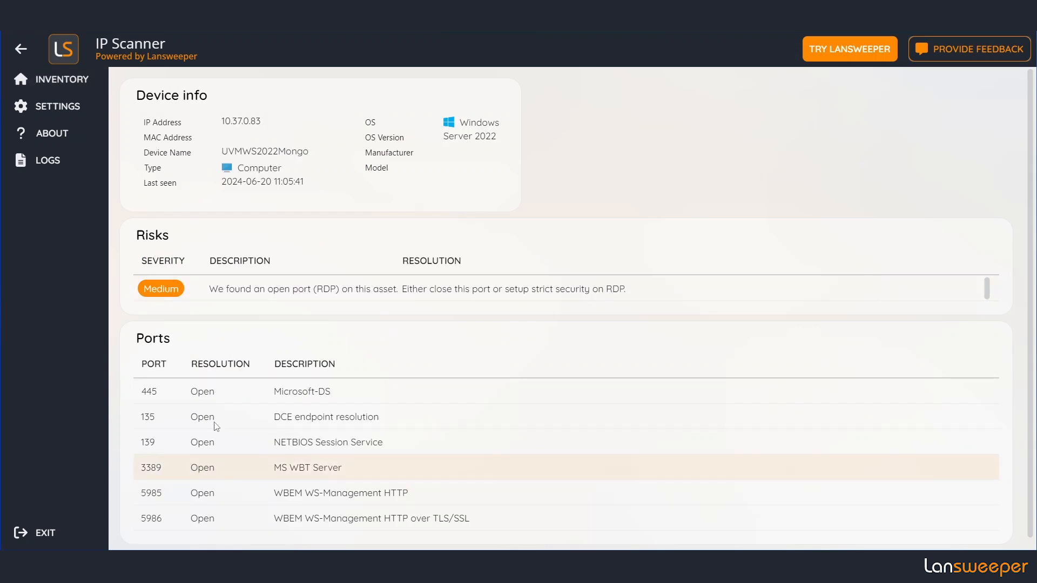
# Step: Show the Port Scanning settings: most used ports and balanced network behavior
pyautogui.click(59, 106)
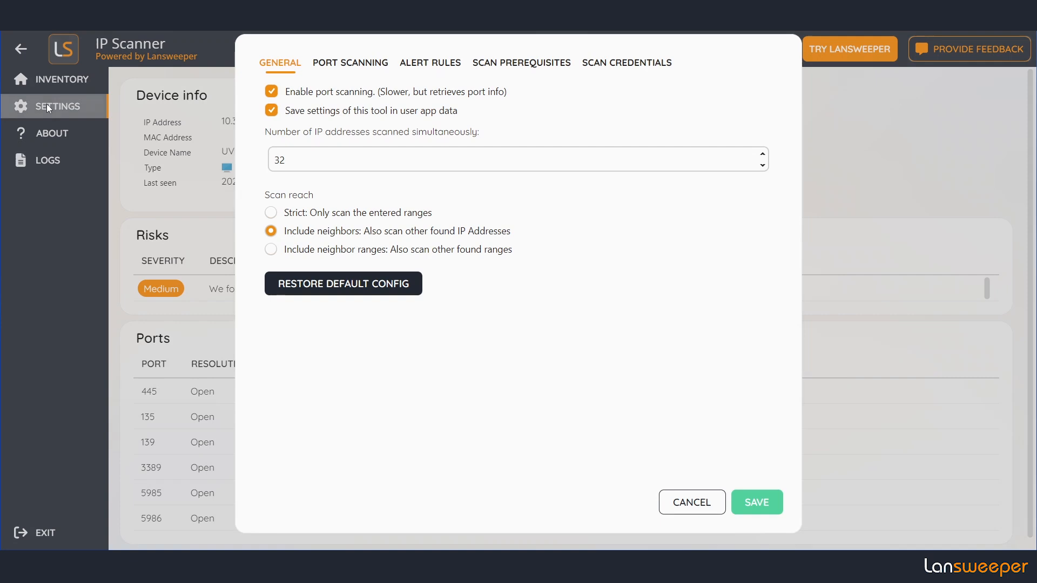
pyautogui.click(350, 62)
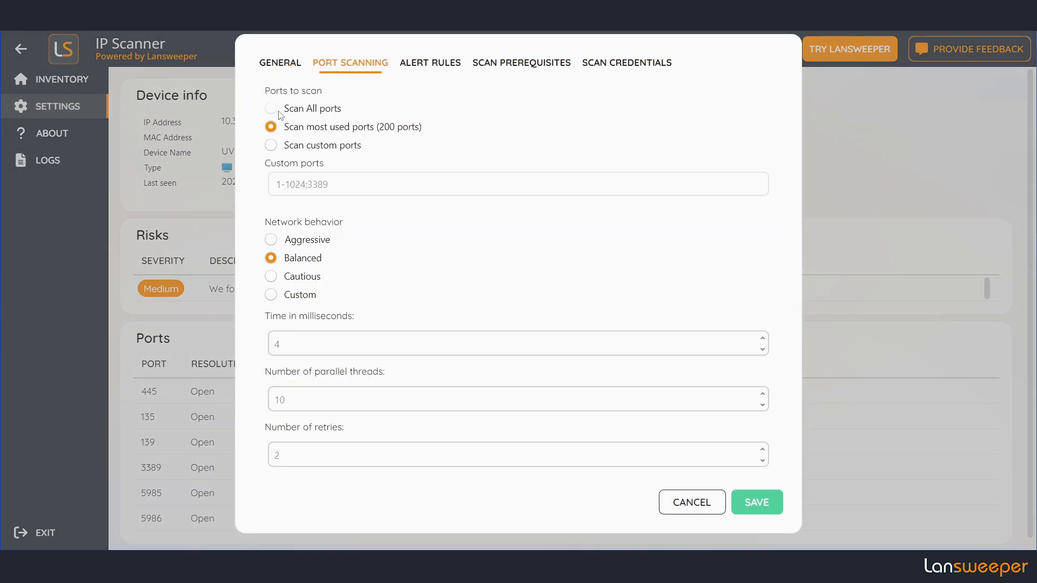
pyautogui.moveTo(471, 110)
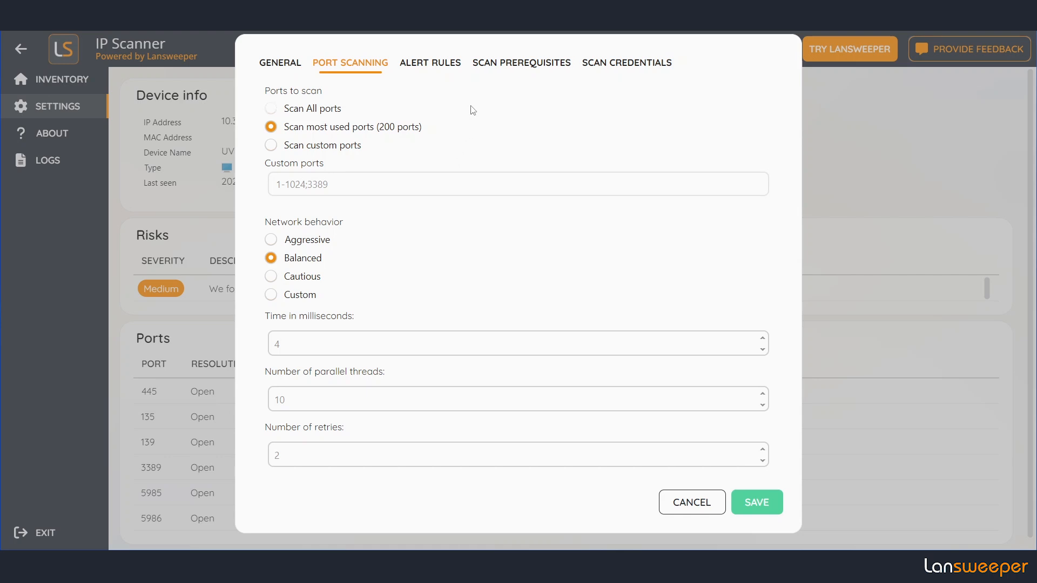
pyautogui.moveTo(429, 136)
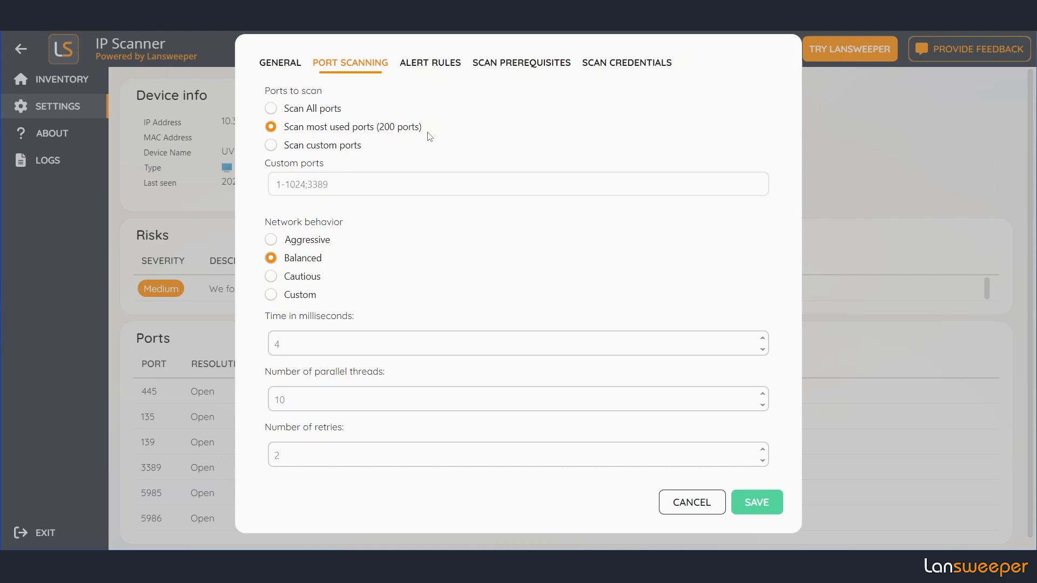
pyautogui.moveTo(275, 232)
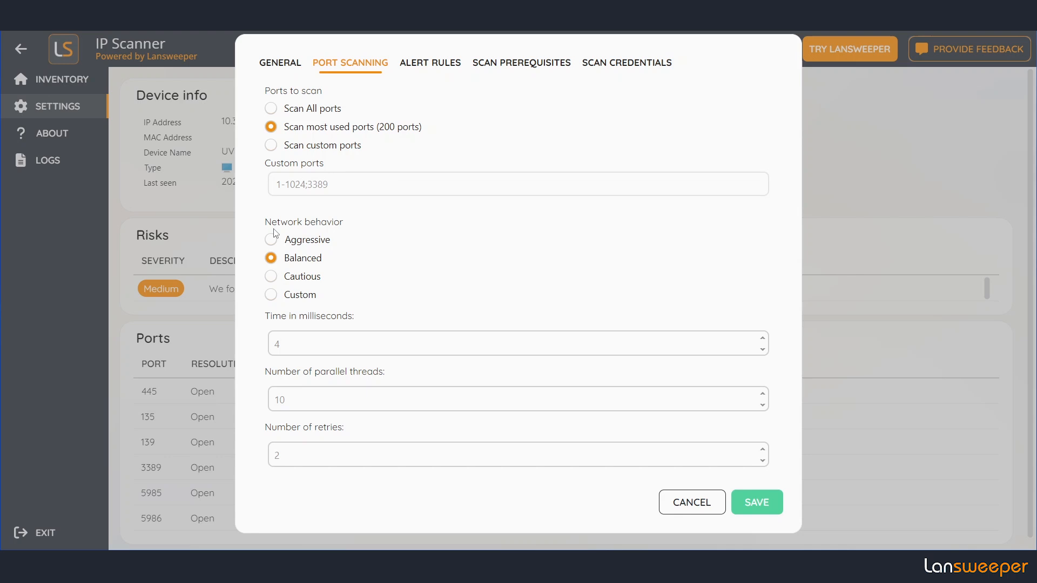
pyautogui.moveTo(343, 236)
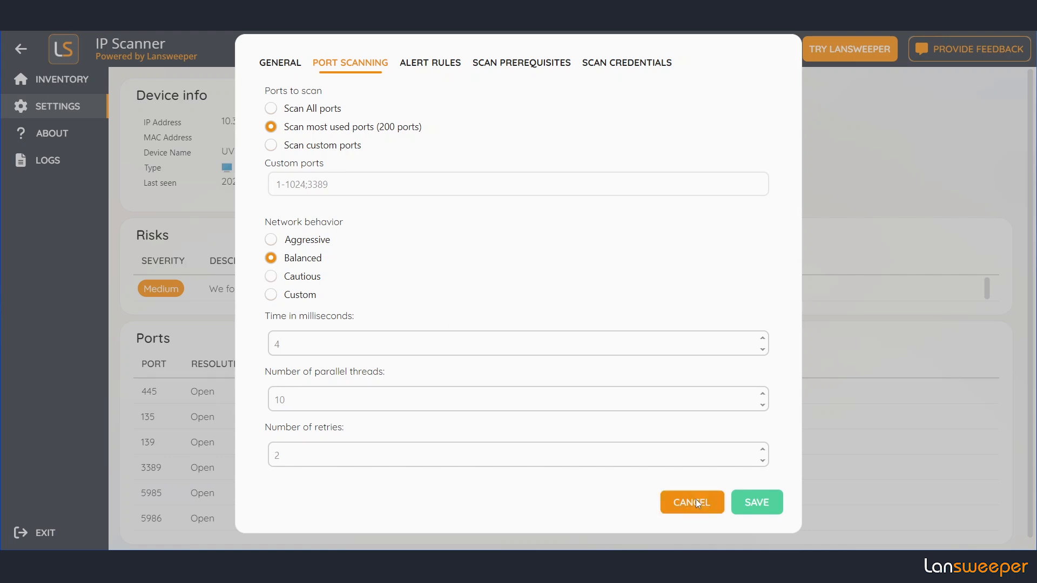
# Step: Cancel the settings, browse the CONHQSW03 interfaces table and reveal the device MAC on Gi1/0/8
pyautogui.click(691, 502)
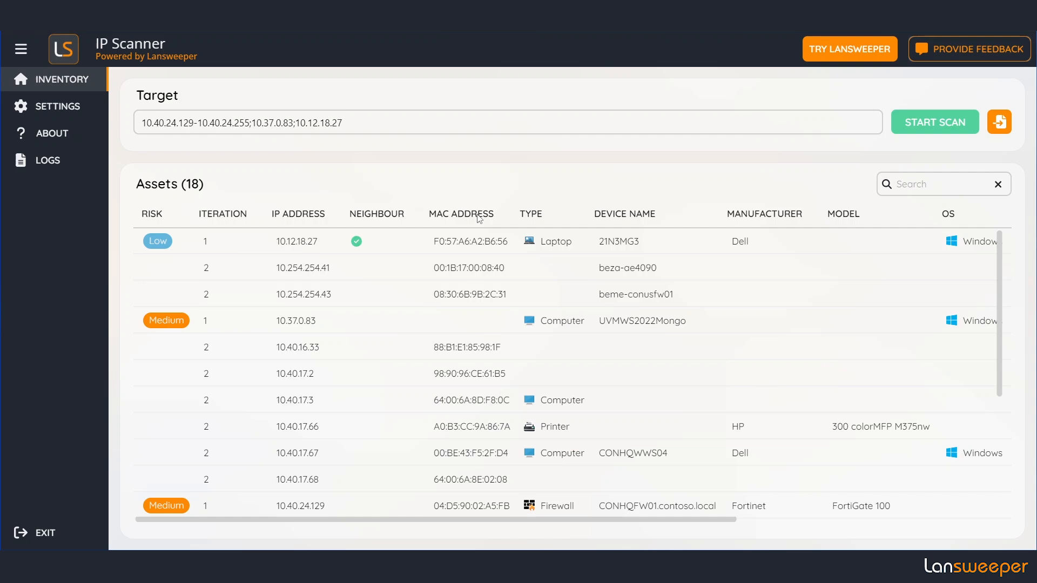
pyautogui.scroll(-3)
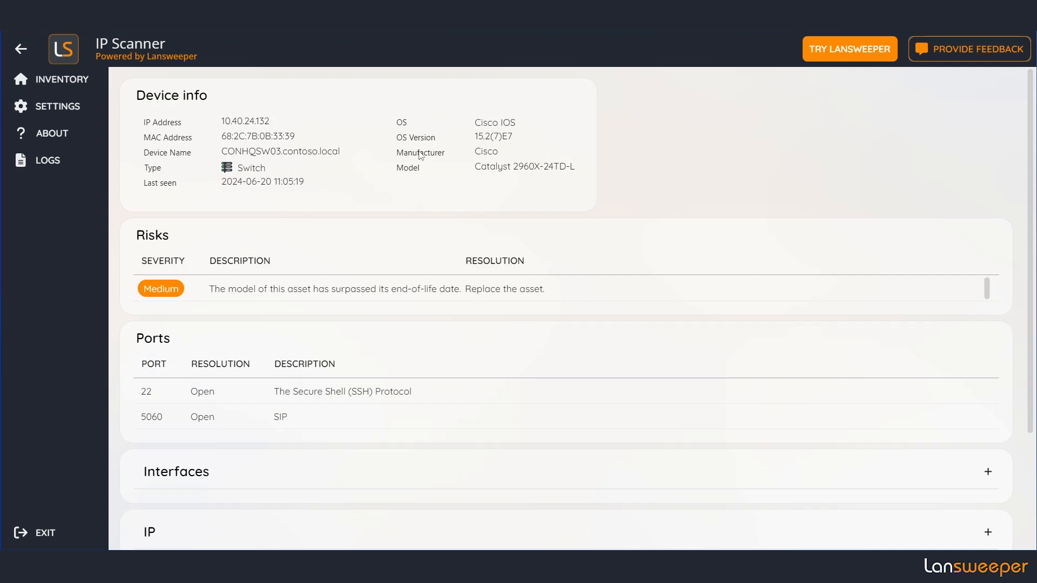
pyautogui.moveTo(435, 179)
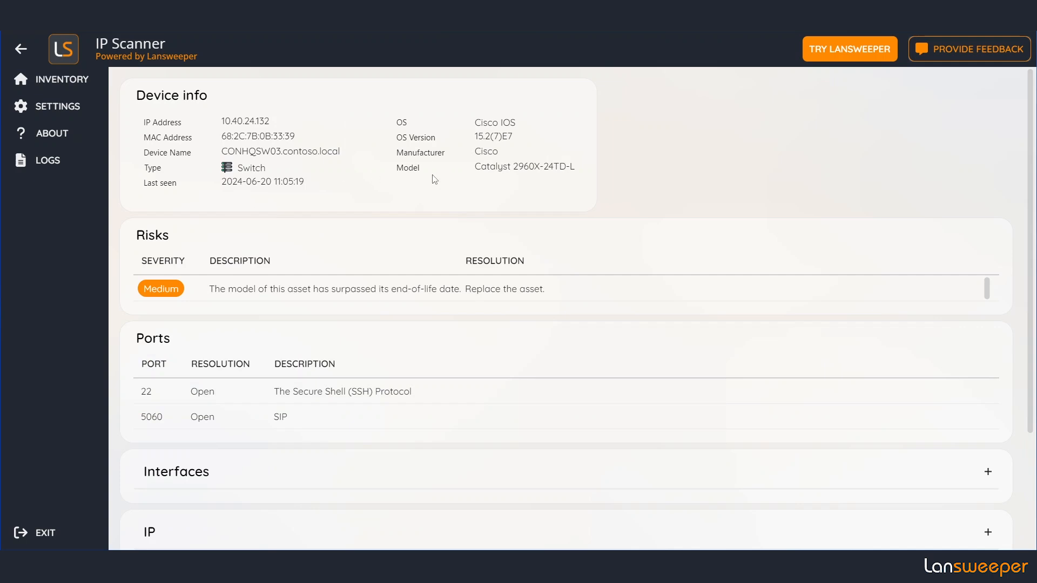
pyautogui.moveTo(496, 269)
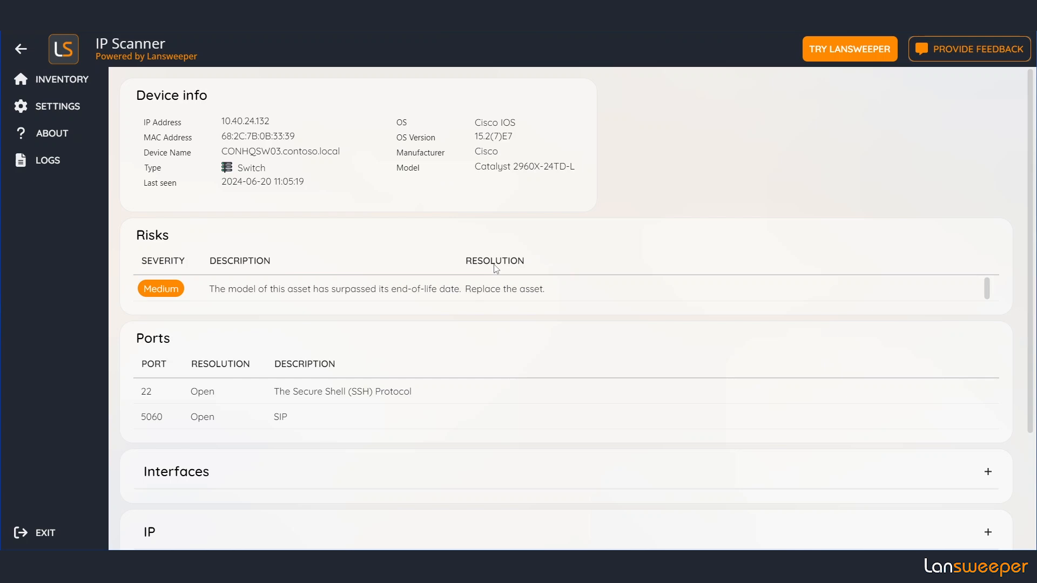
pyautogui.scroll(-3)
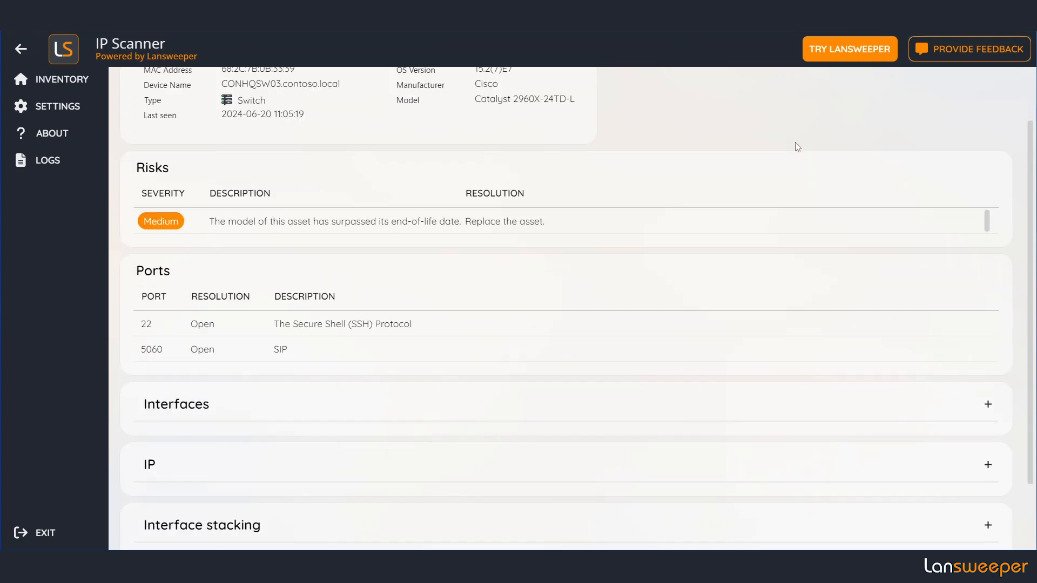
pyautogui.scroll(-3)
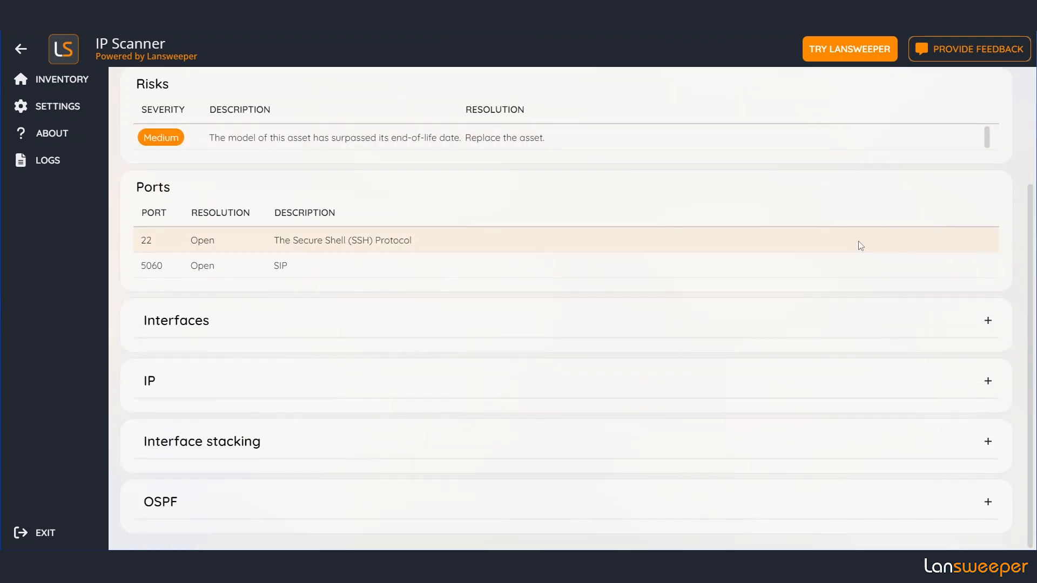
pyautogui.moveTo(869, 258)
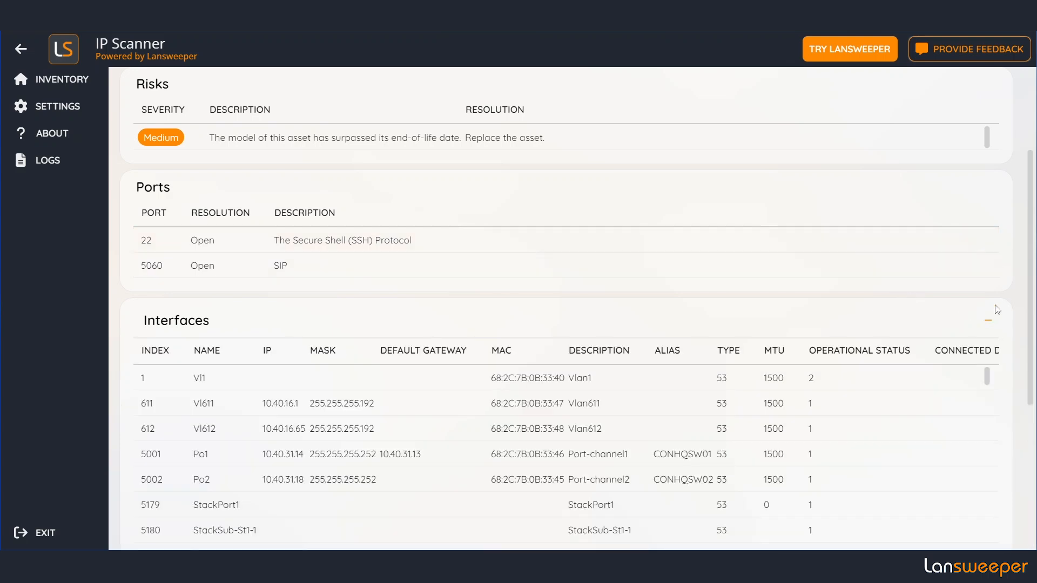
pyautogui.scroll(-3)
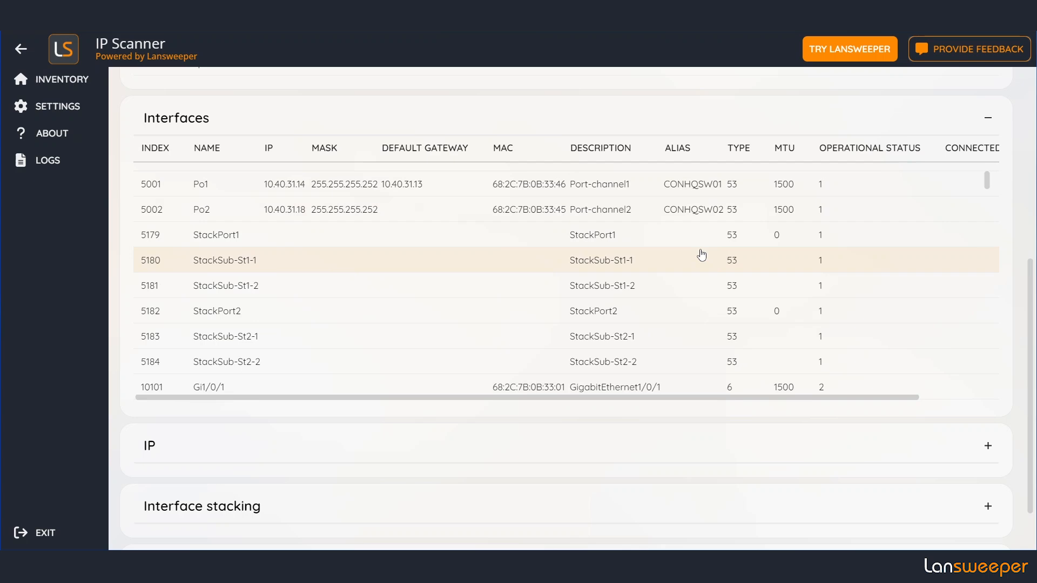
pyautogui.scroll(-3)
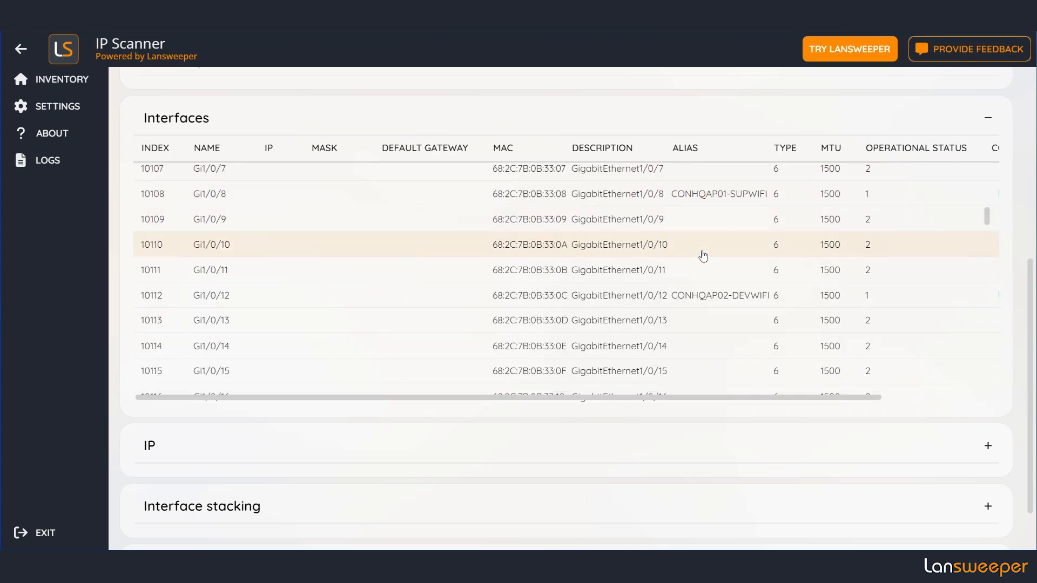
pyautogui.click(209, 193)
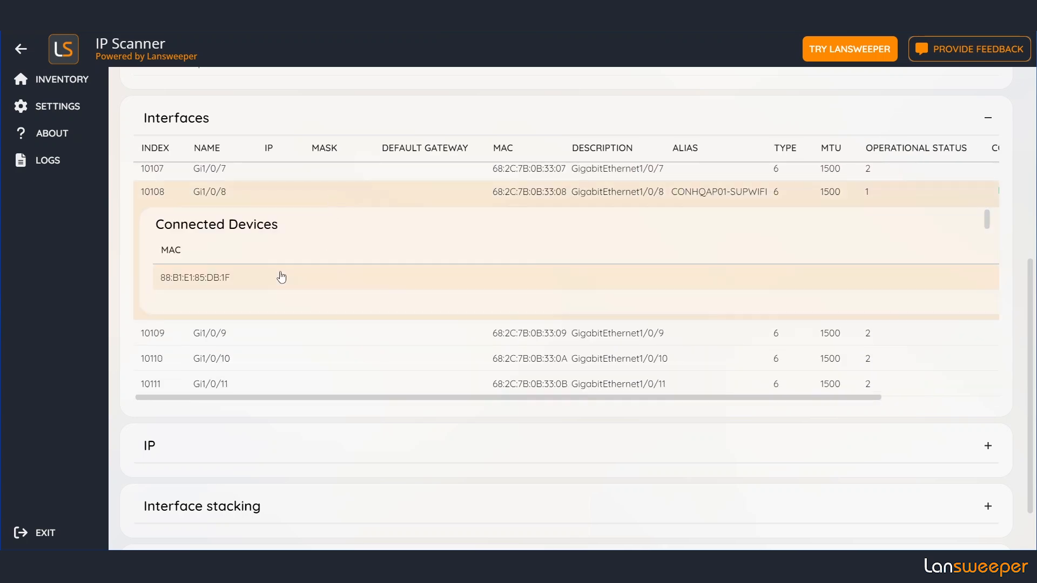
pyautogui.moveTo(248, 273)
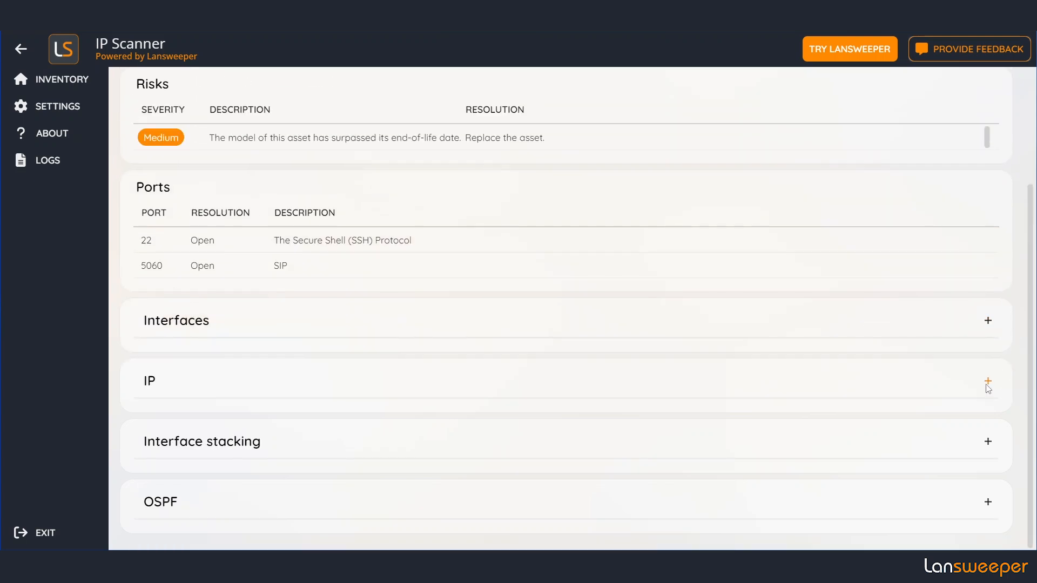
# Step: Review the switch's interface stacking details, then its OSPF link-state information
pyautogui.click(988, 380)
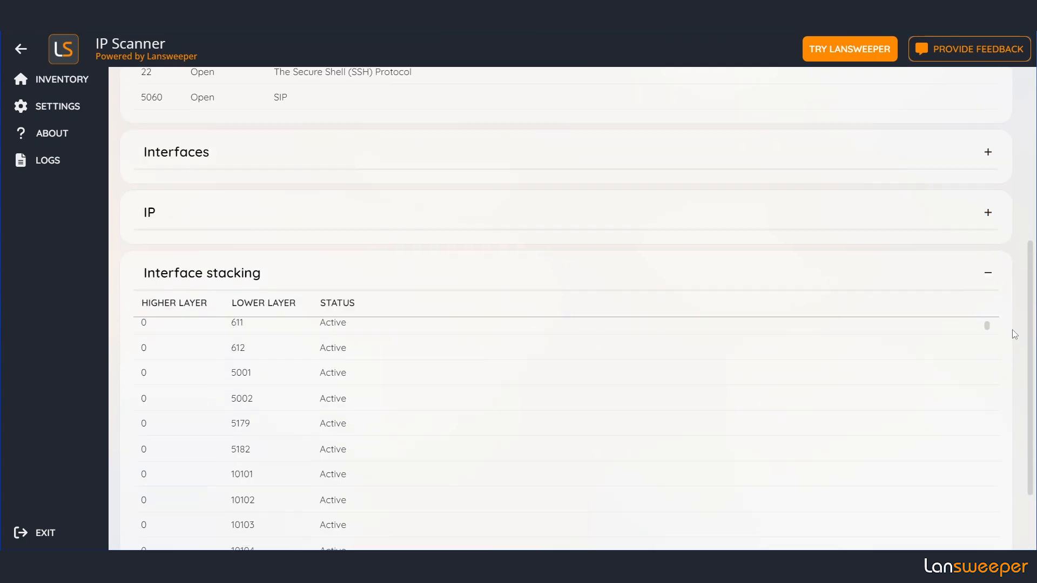
pyautogui.scroll(-3)
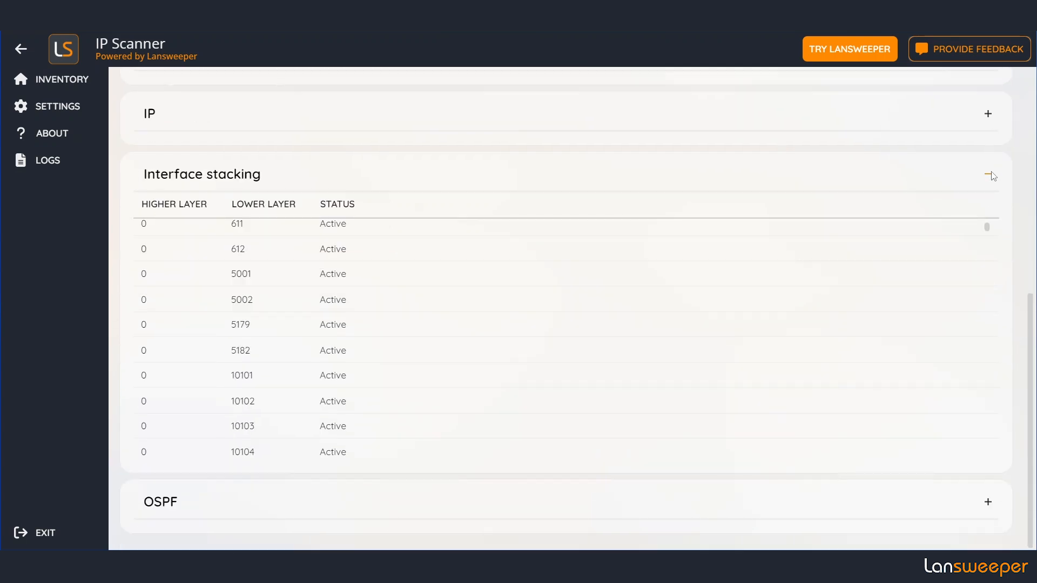
pyautogui.click(988, 173)
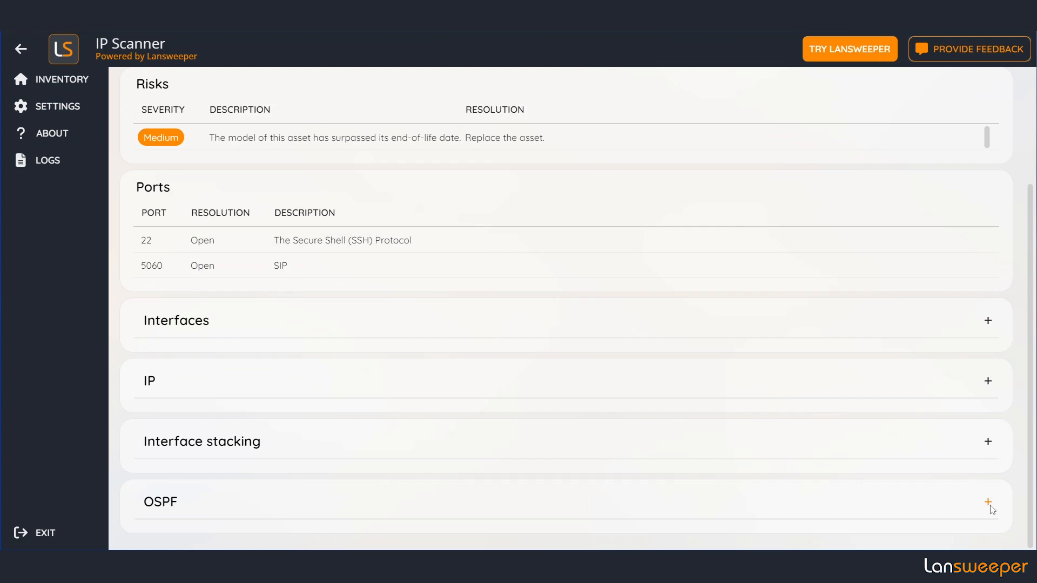
pyautogui.click(988, 501)
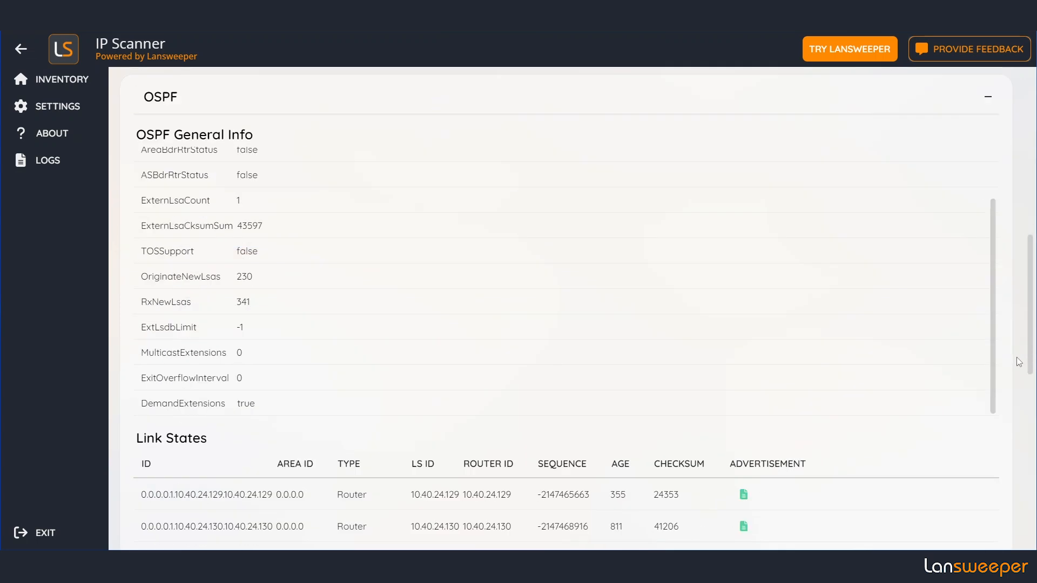
pyautogui.scroll(-3)
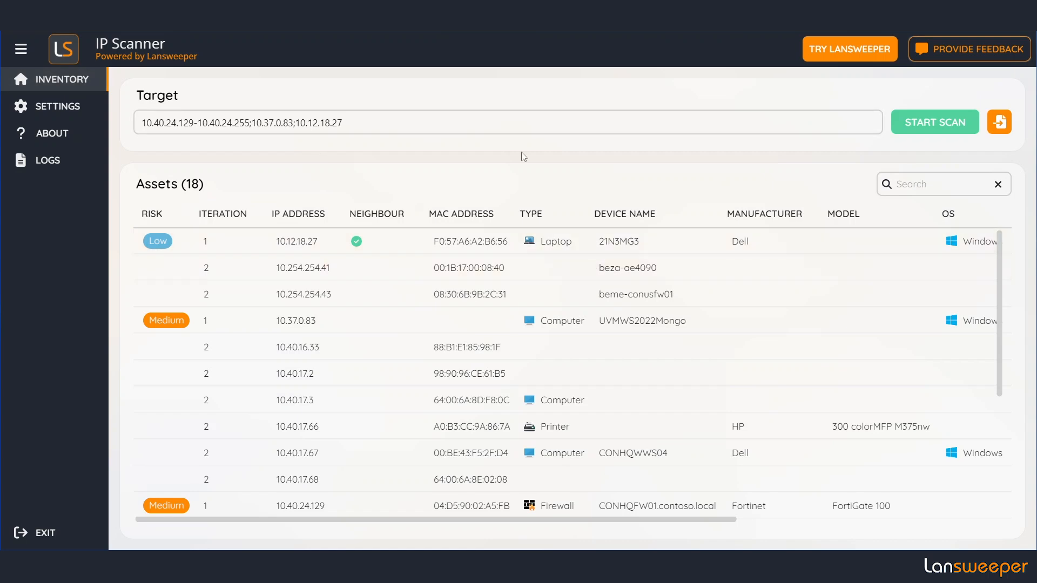
pyautogui.moveTo(638, 32)
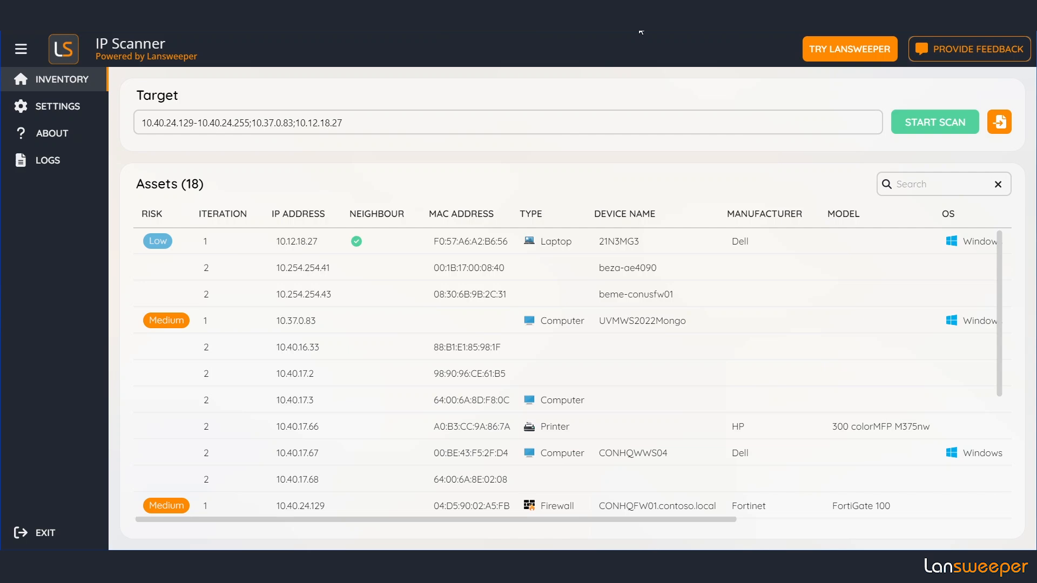
pyautogui.moveTo(223, 253)
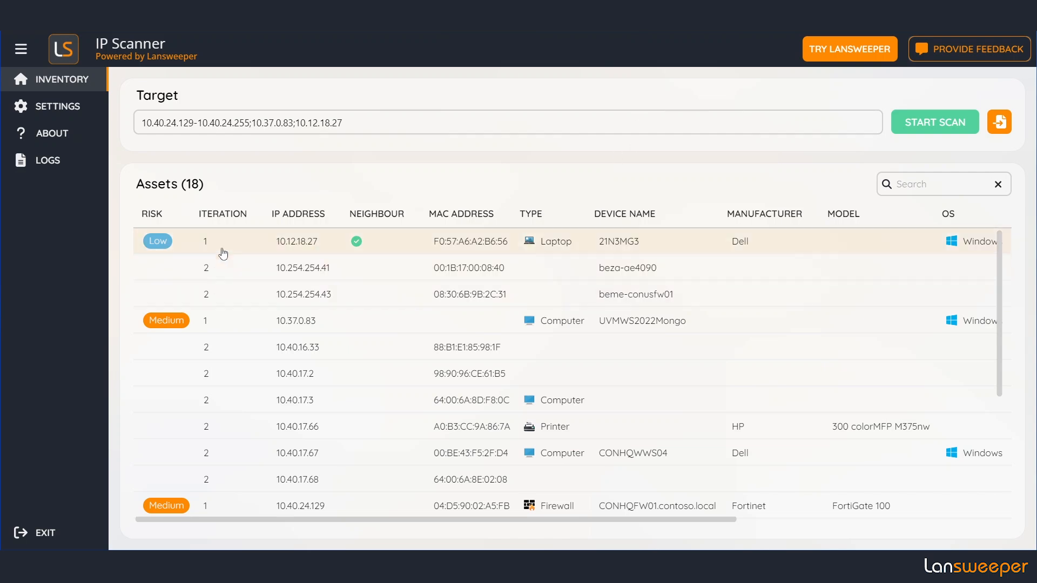
pyautogui.moveTo(223, 336)
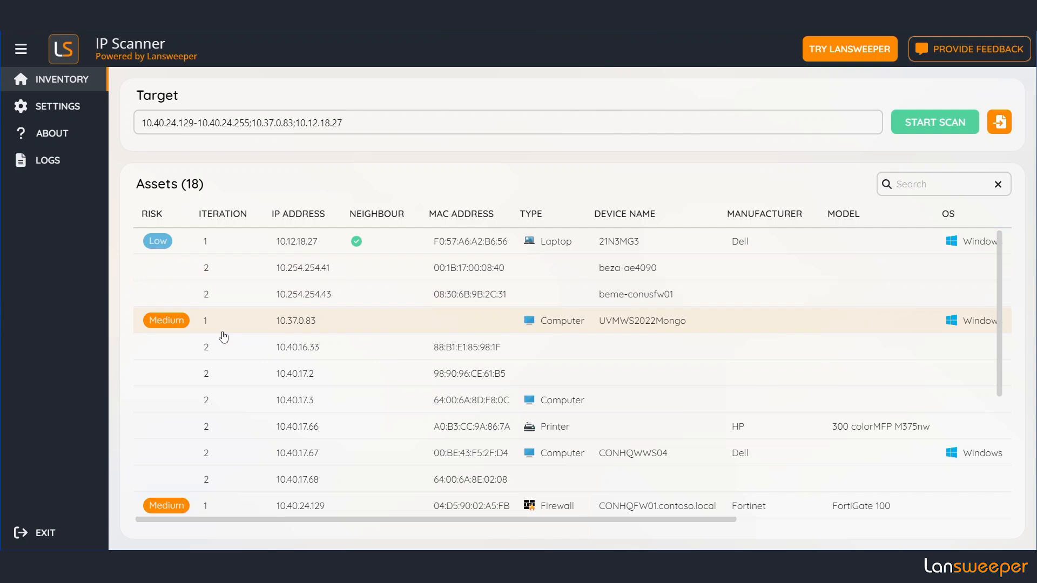
pyautogui.moveTo(368, 127)
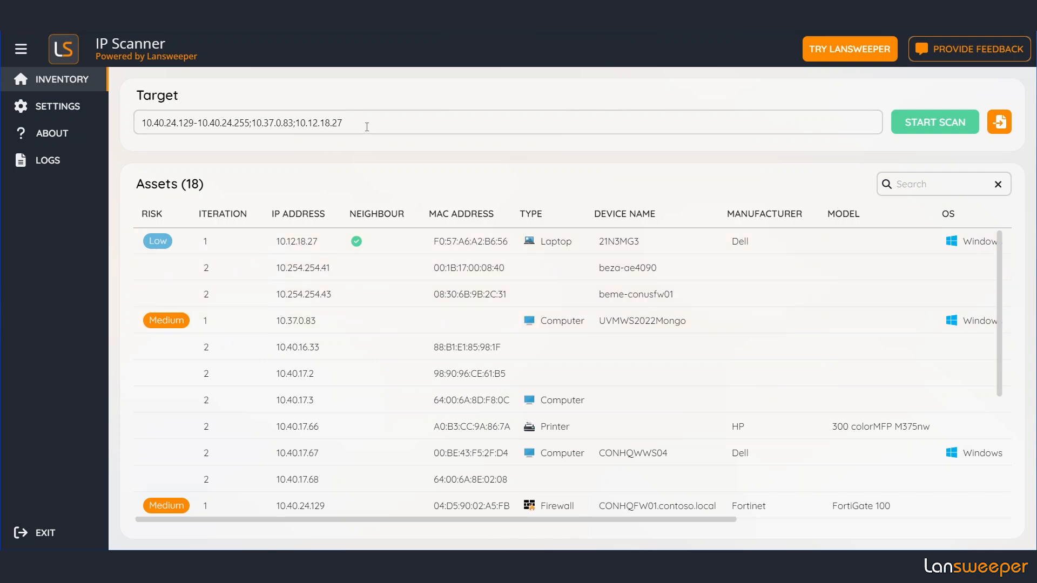
pyautogui.moveTo(237, 267)
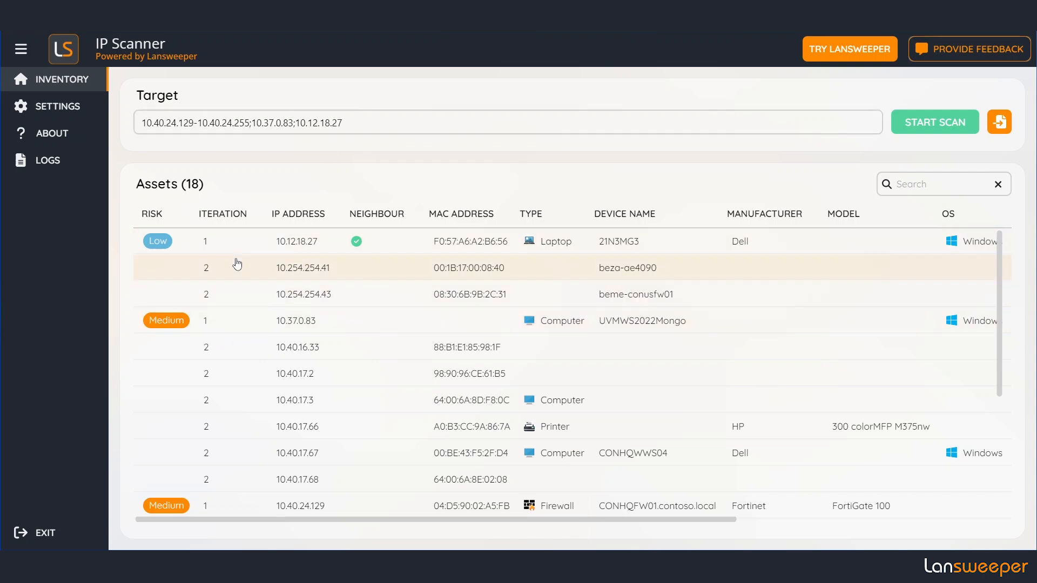
pyautogui.moveTo(241, 248)
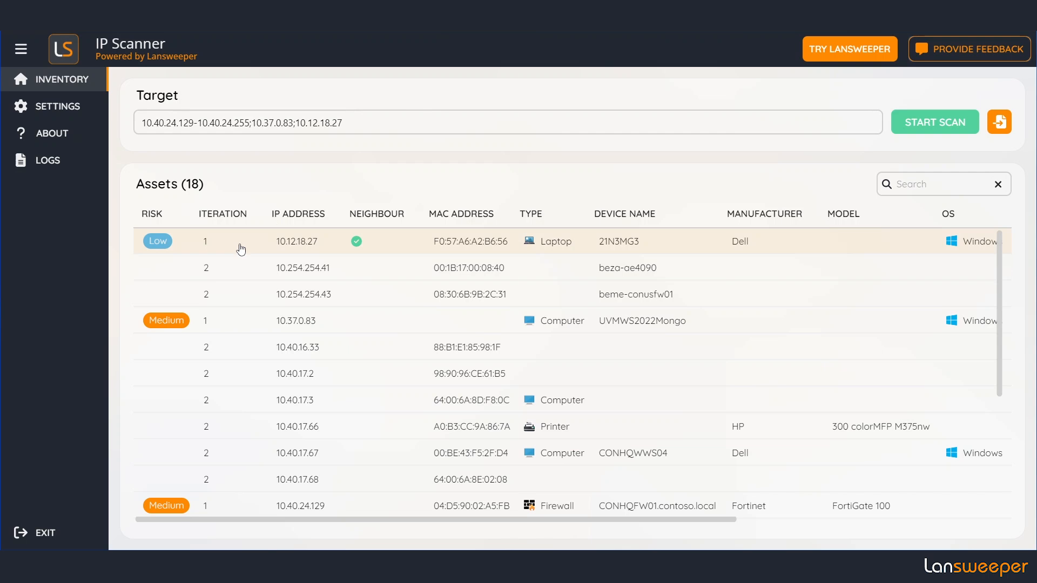
pyautogui.moveTo(417, 444)
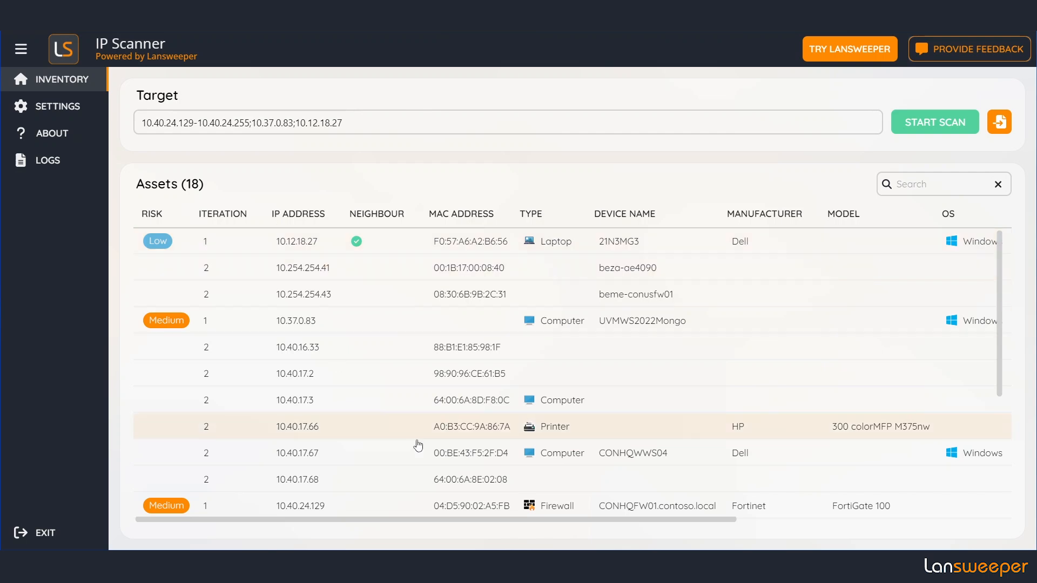
pyautogui.moveTo(380, 435)
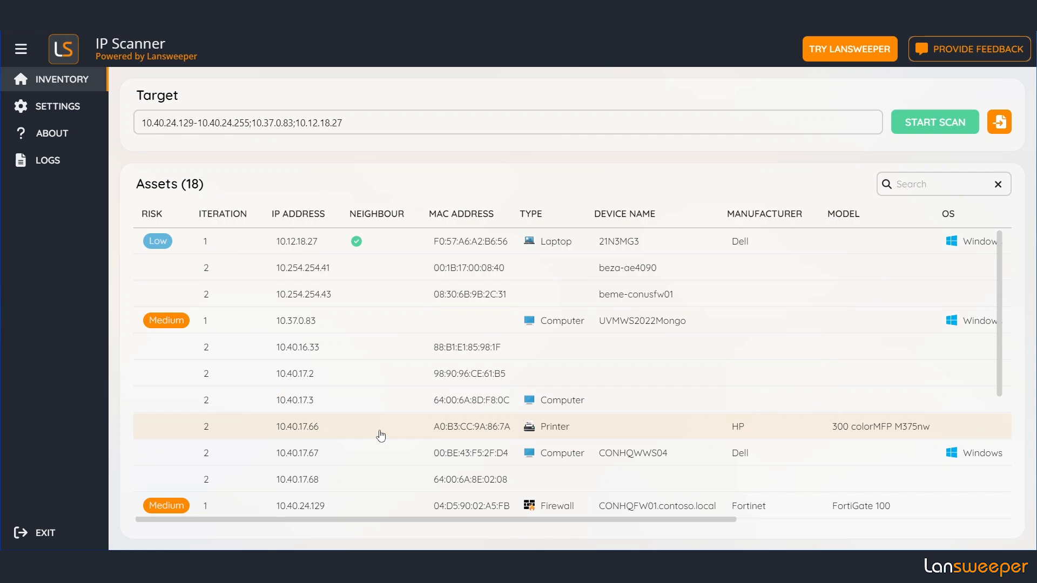
pyautogui.moveTo(220, 431)
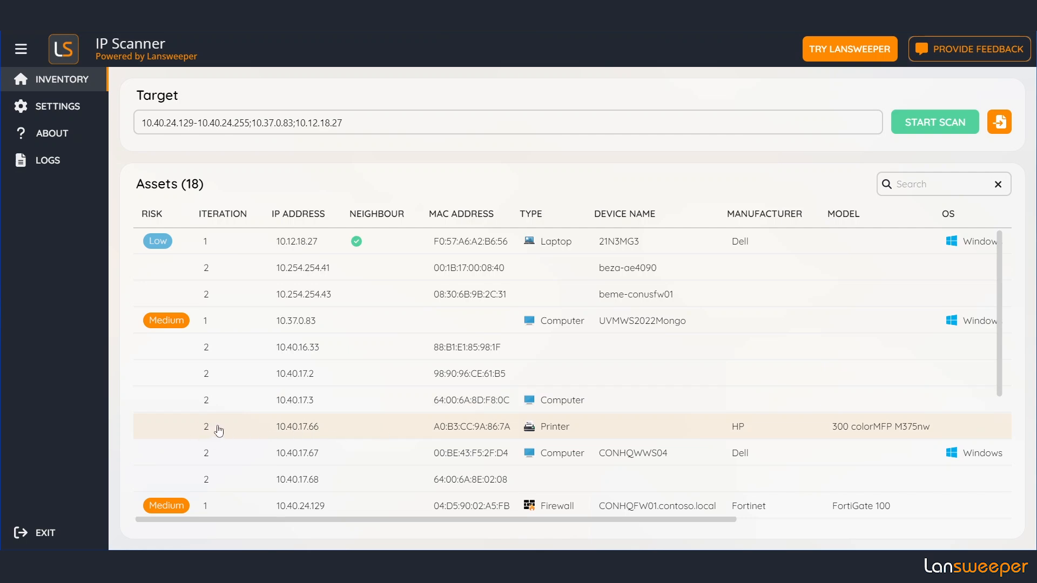
pyautogui.moveTo(301, 434)
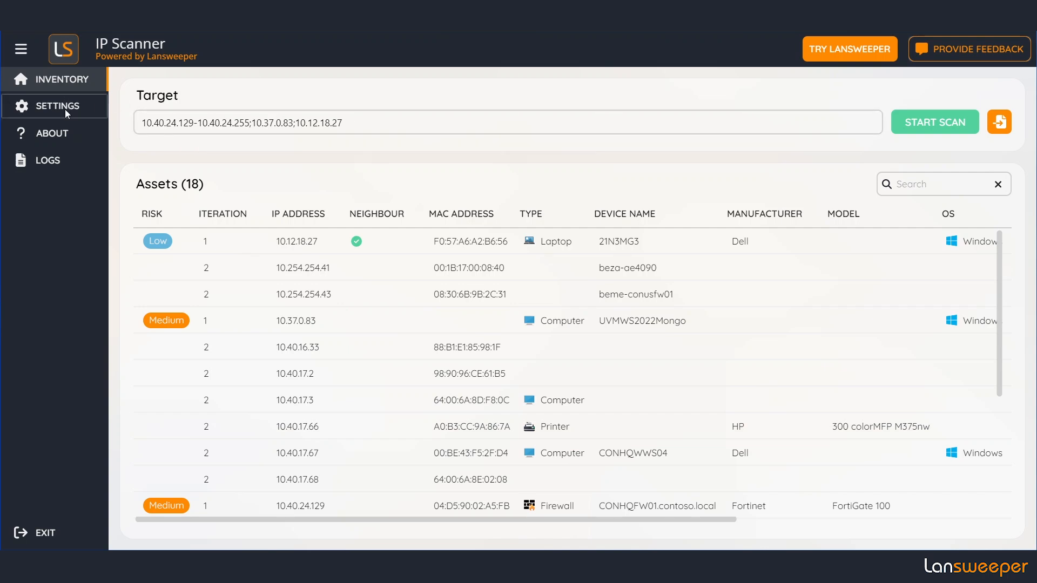
# Step: View the scan reach settings, cancel unchanged, and bring up the Provide Feedback form
pyautogui.click(58, 106)
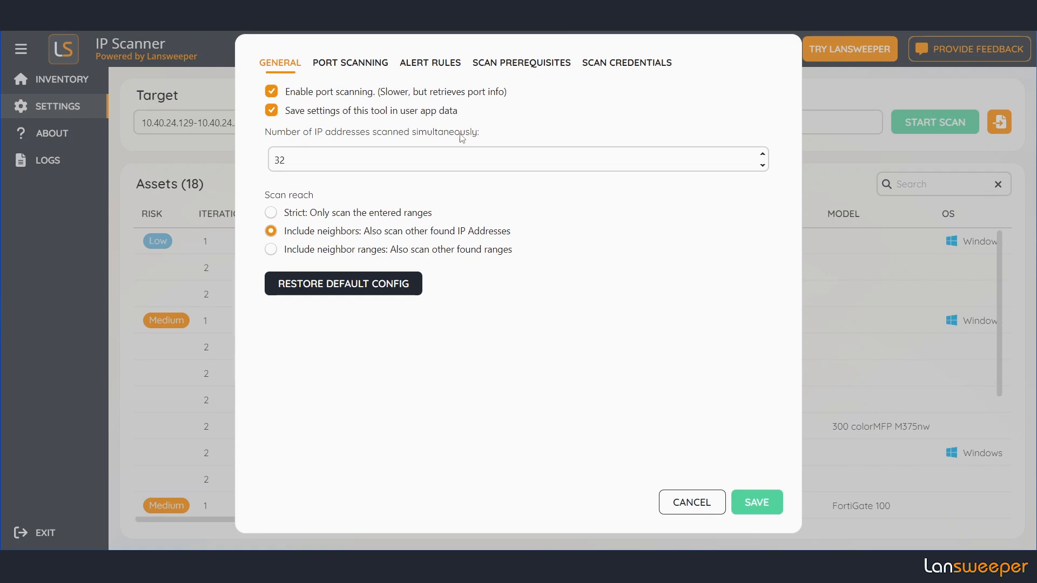
pyautogui.moveTo(475, 216)
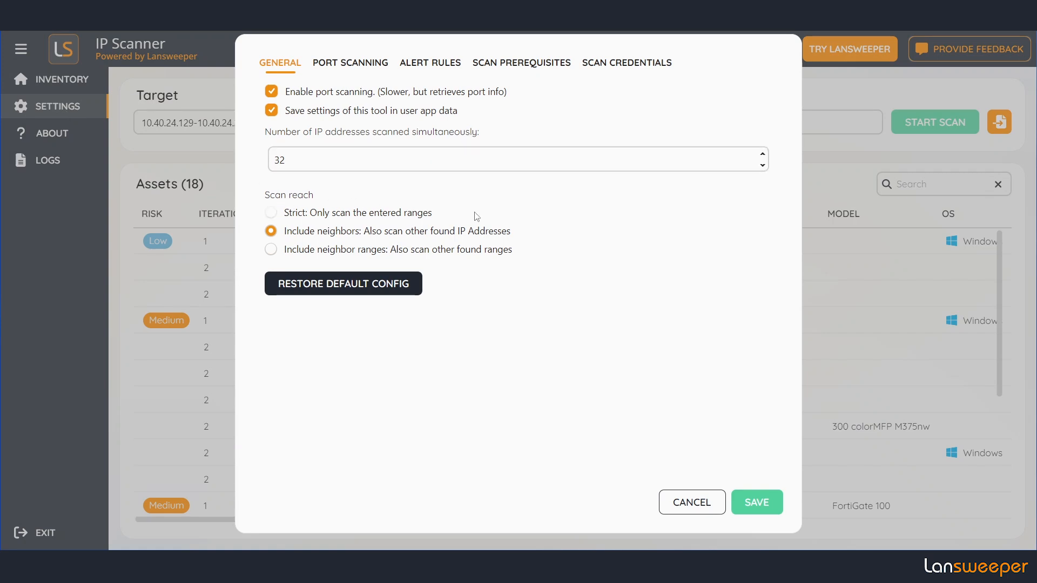
pyautogui.moveTo(520, 236)
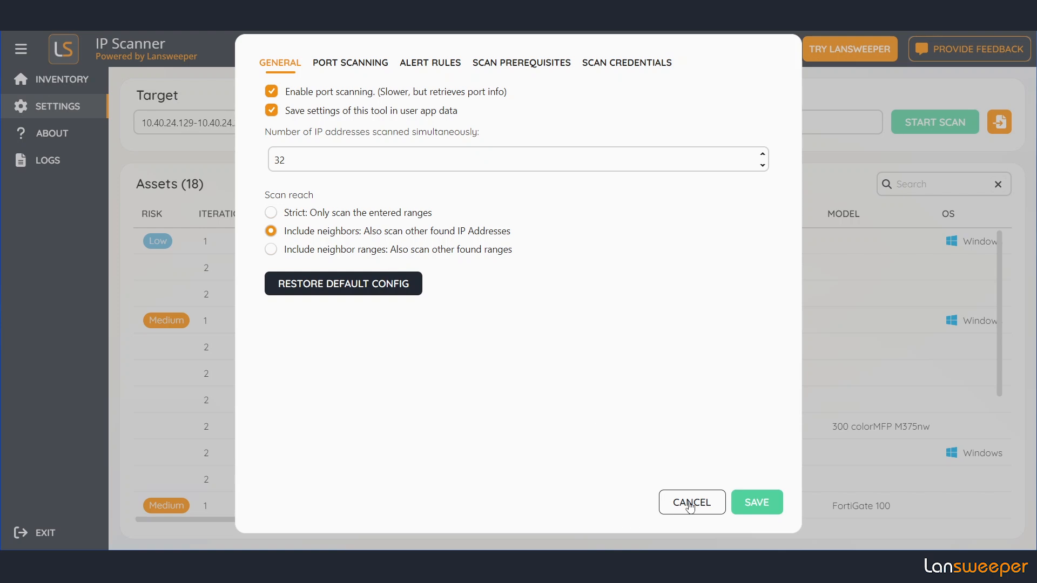
pyautogui.click(691, 502)
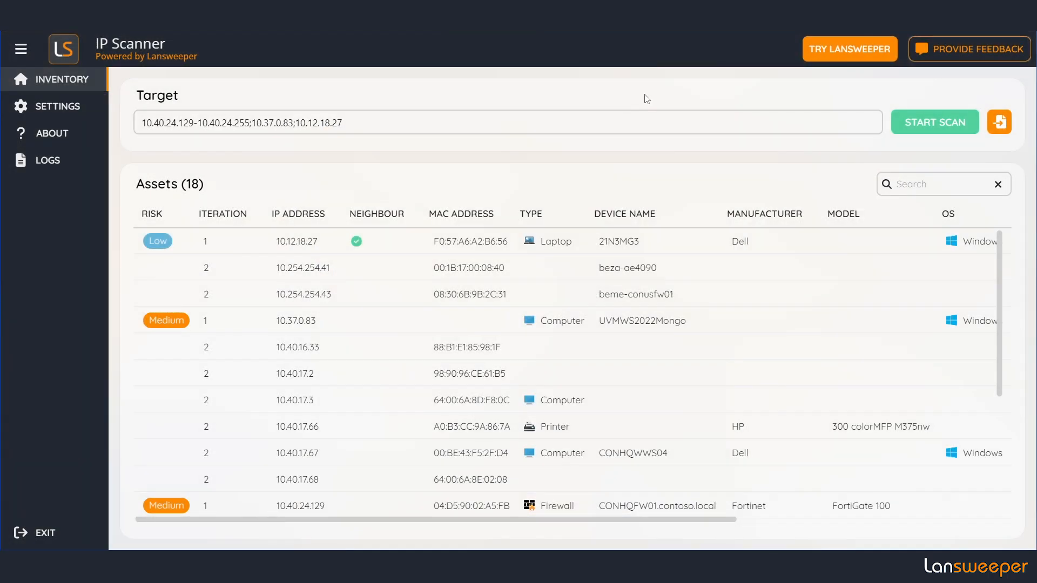
pyautogui.click(968, 49)
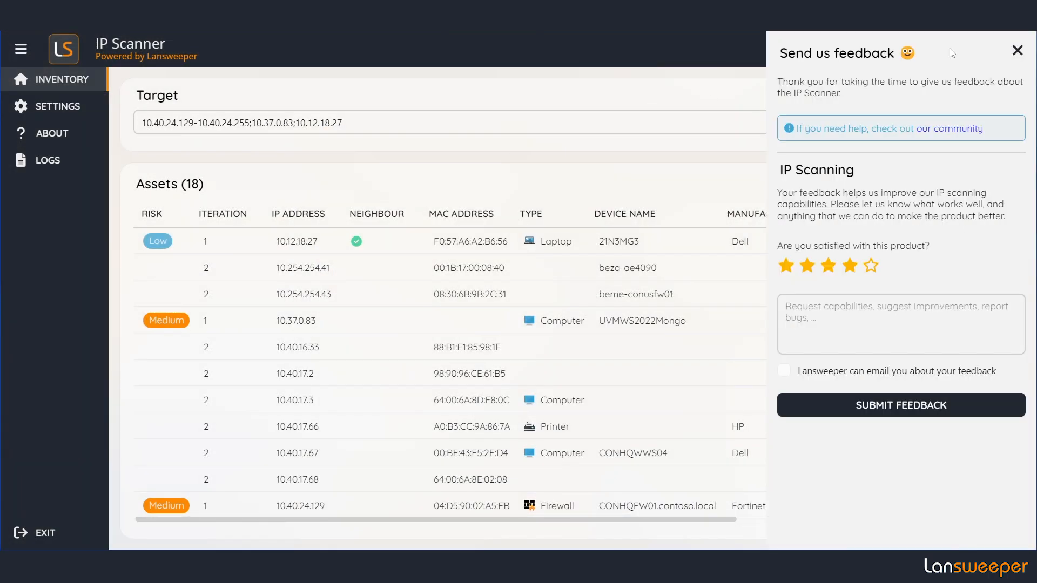